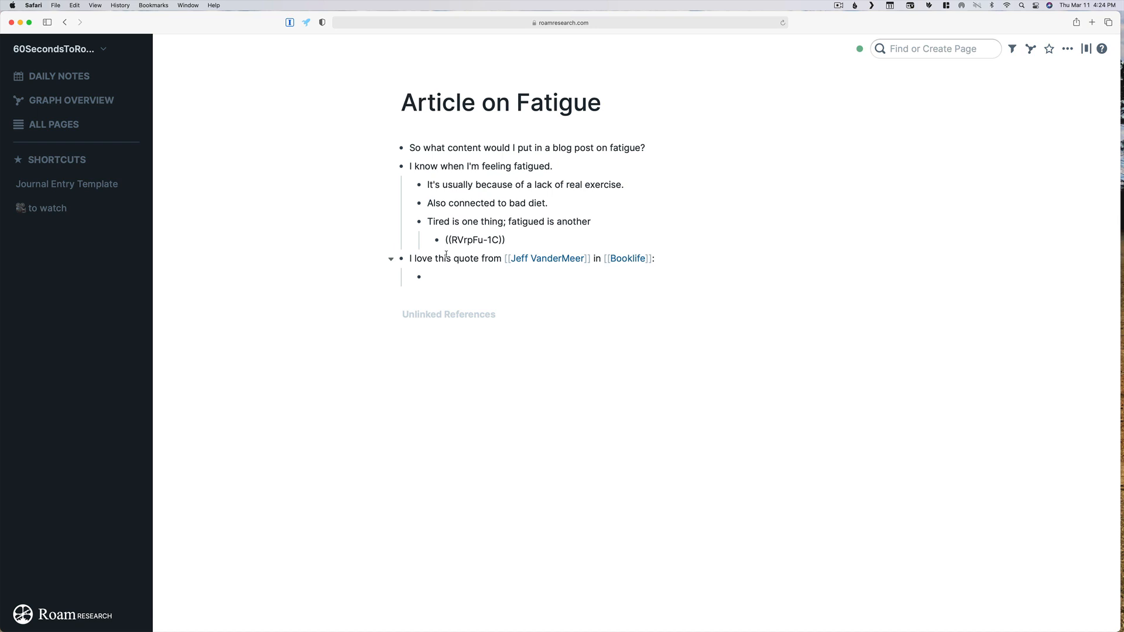
Add the first method bullet under 'Creating block references:' with an empty example child.
type("fatig))")
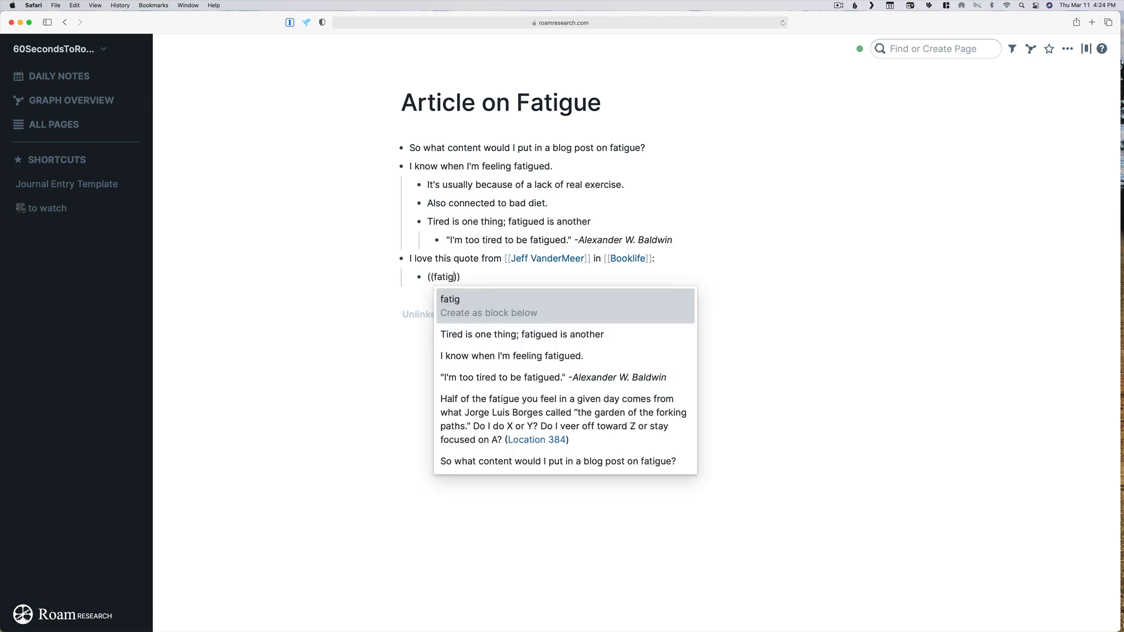
left_click(564, 419)
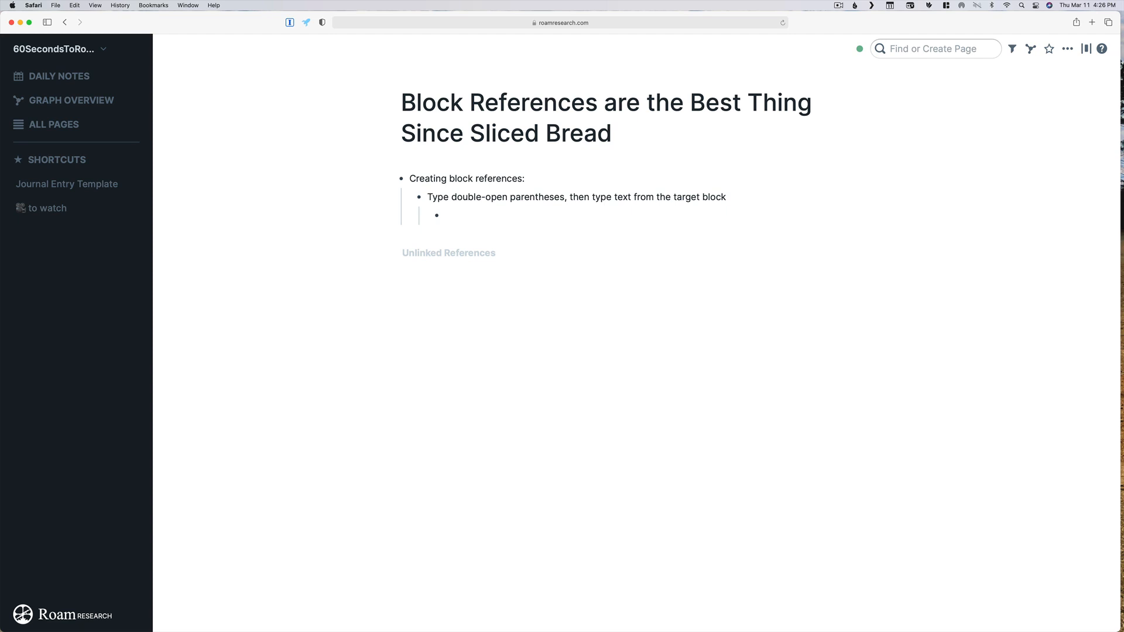
Insert the Borges 'garden of the forking paths' quote as a (( block reference searched with 'fatig'.
type("(()")
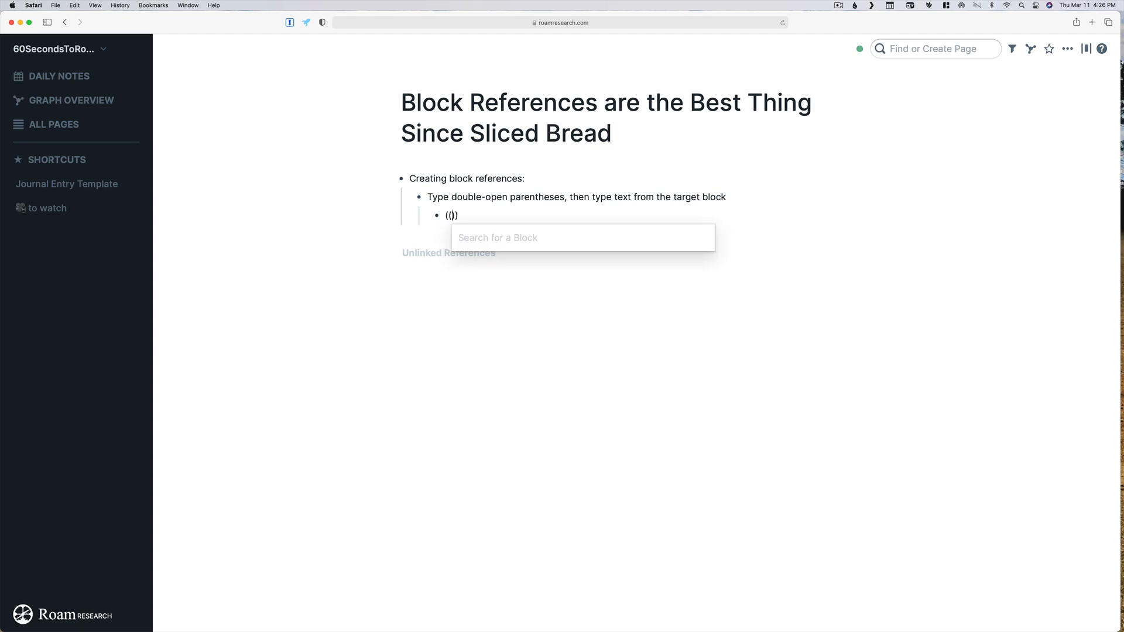
type("fat")
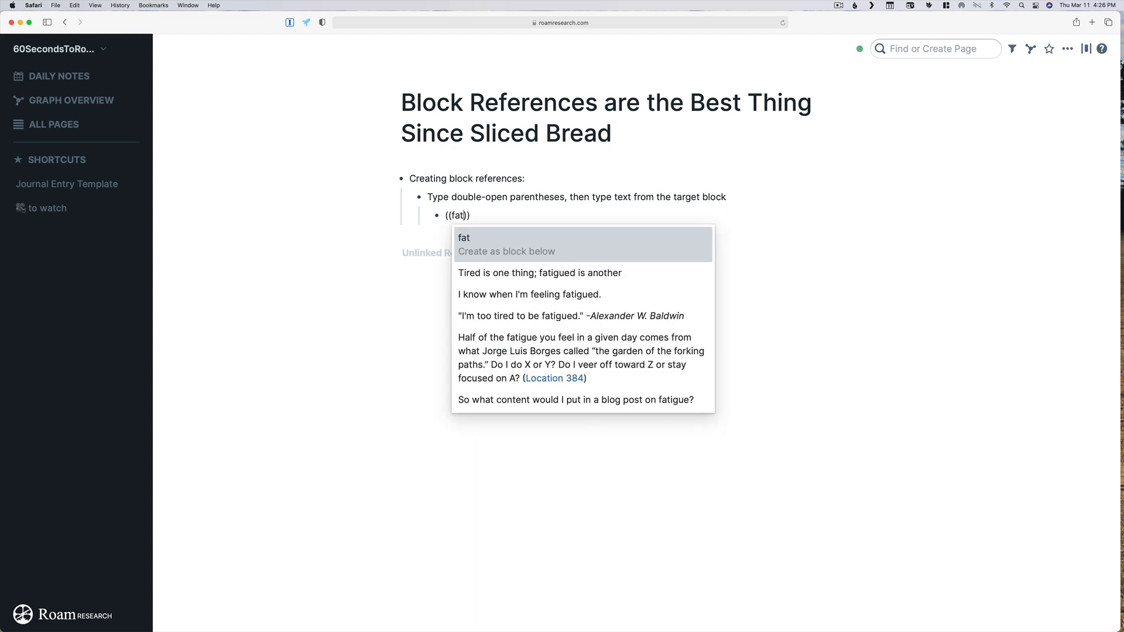
type("ig")
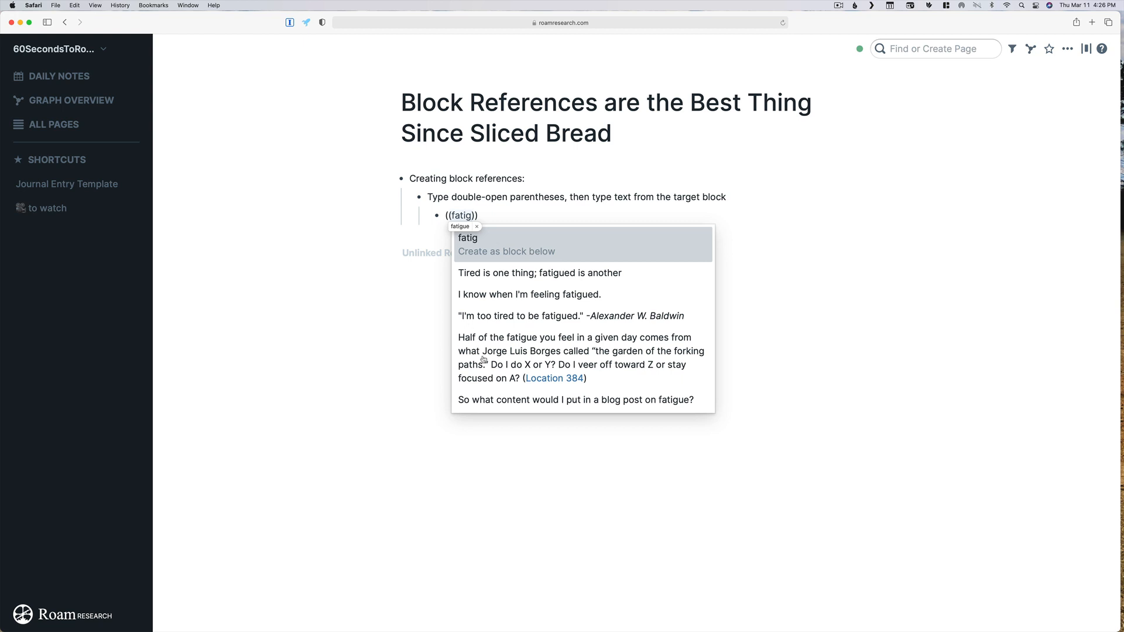
left_click(580, 357)
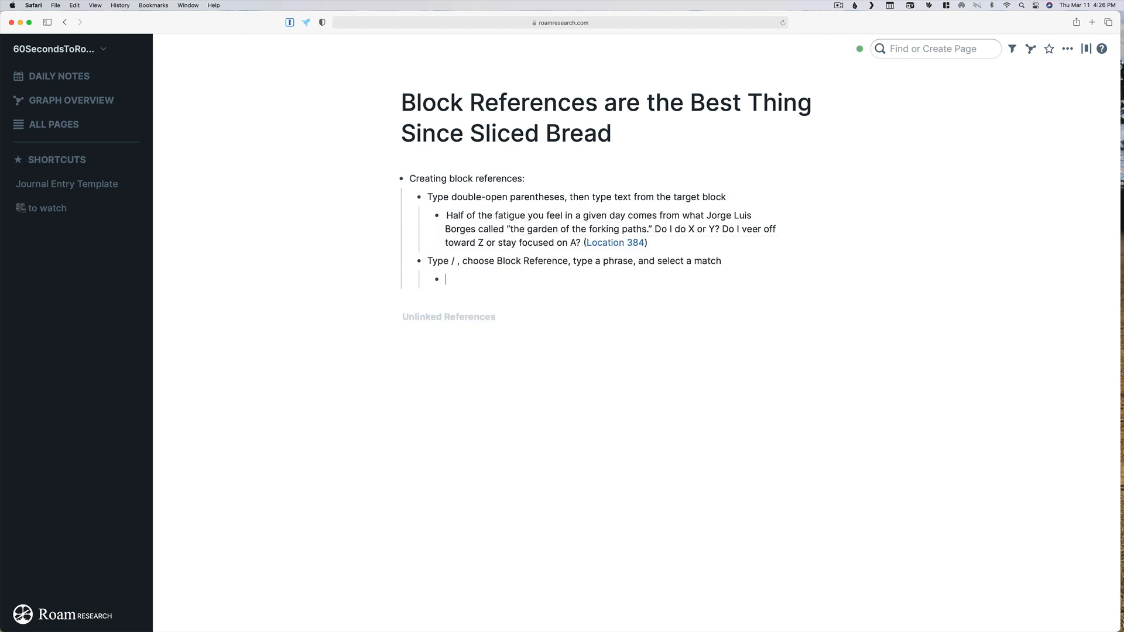
Start a Block Reference from the slash menu under the second method and search 'fatig'.
type("/")
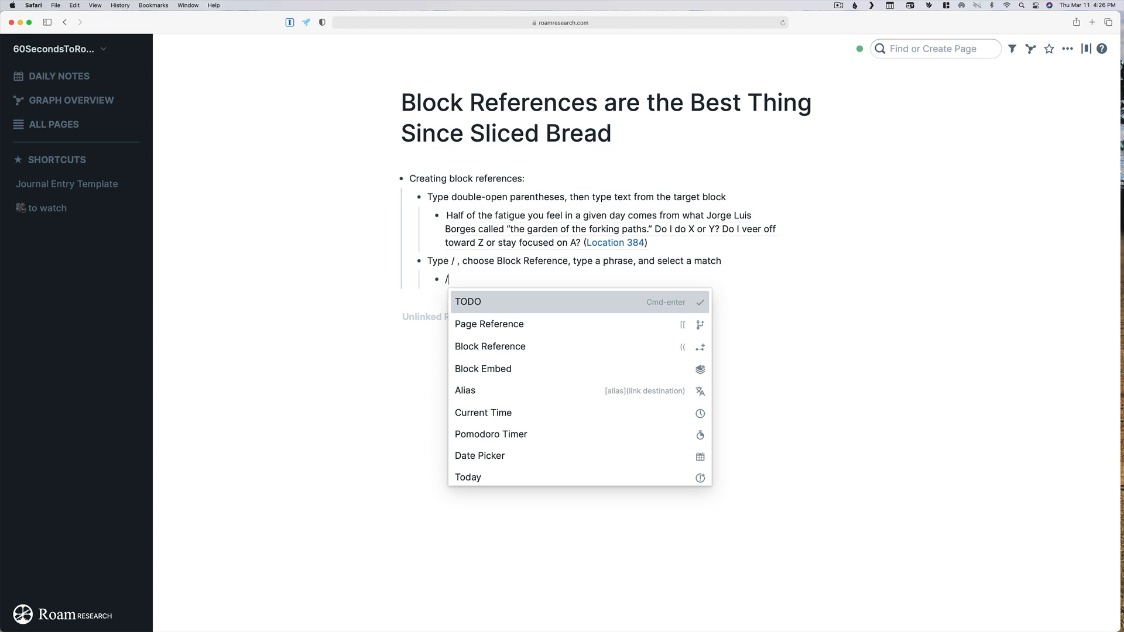
left_click(490, 347)
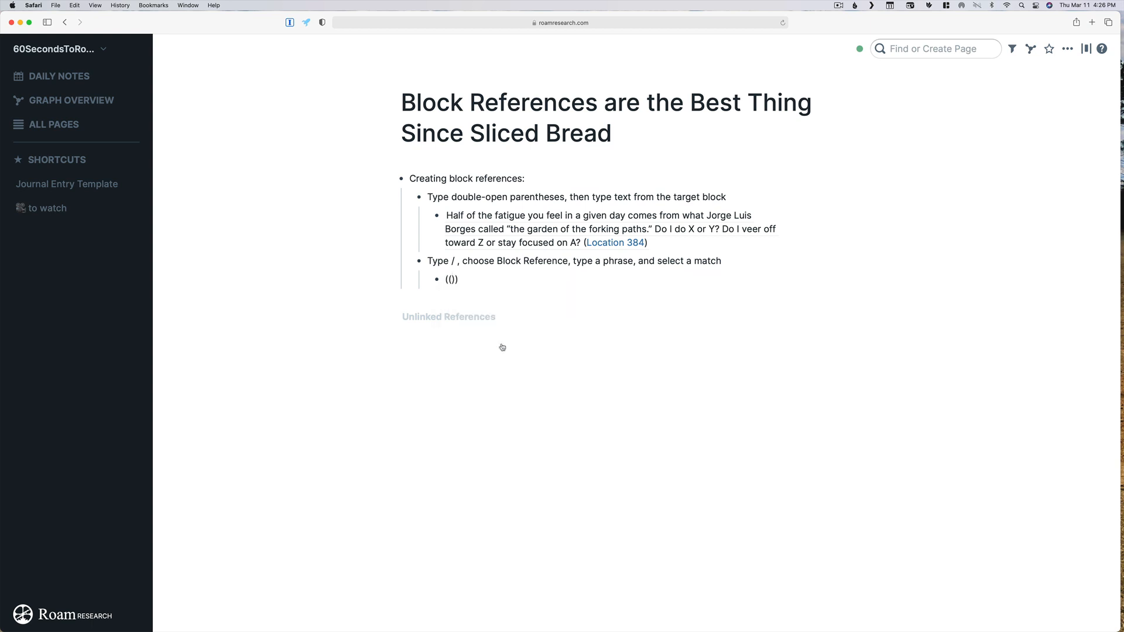
type("fatig")
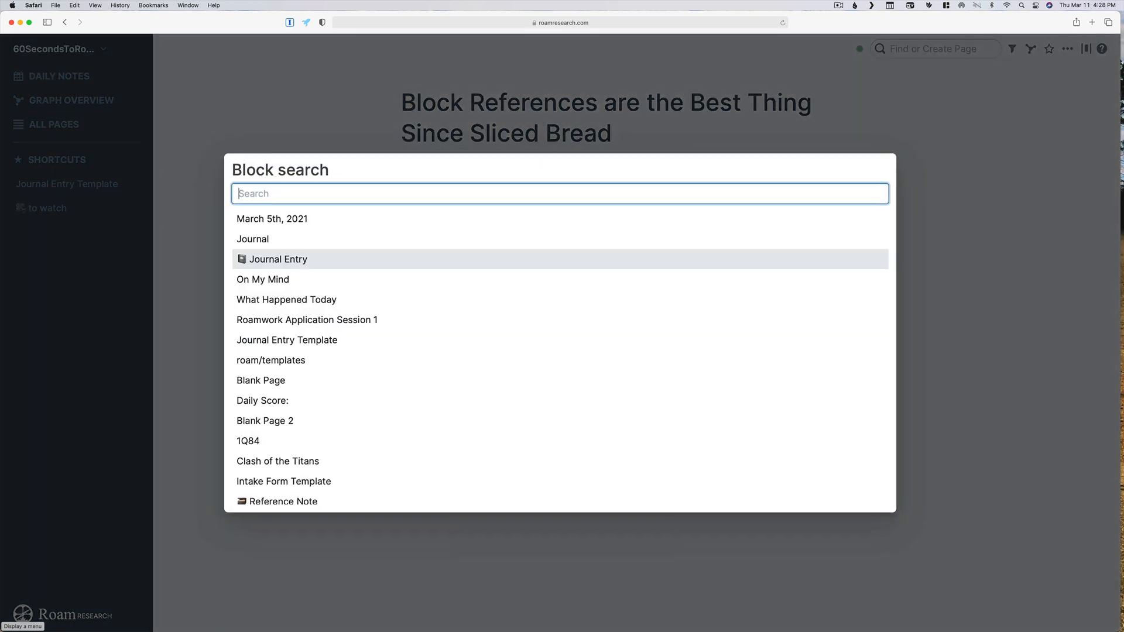
Reference the Baldwin 'I'm too tired to be fatigued.' quote from My Favorite Quotations under the third method.
type("Quotat")
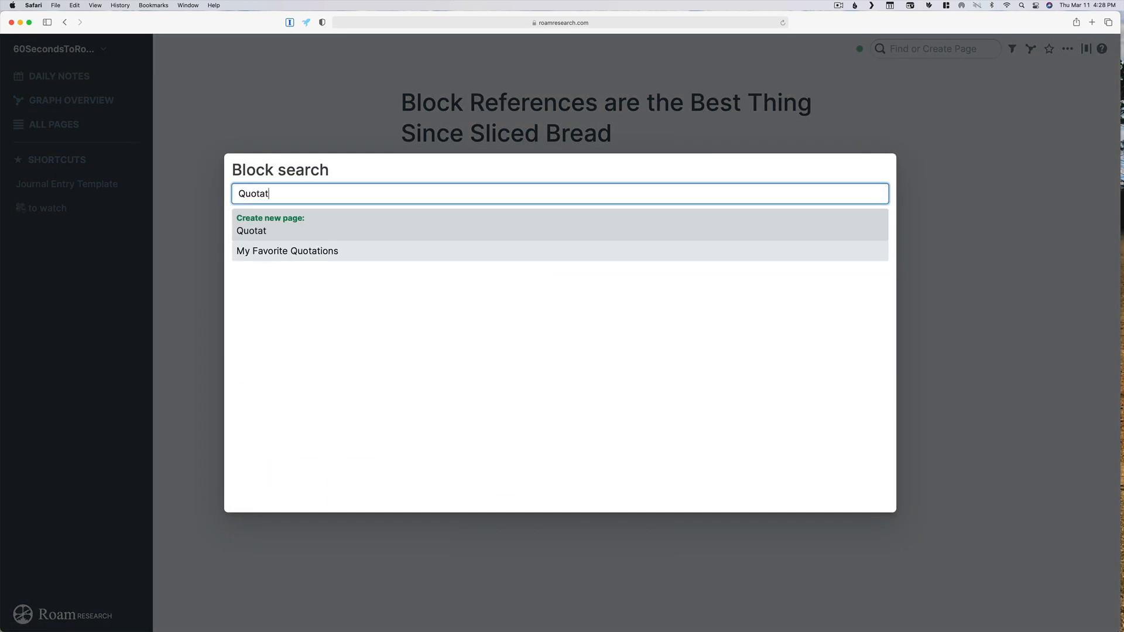
left_click(287, 250)
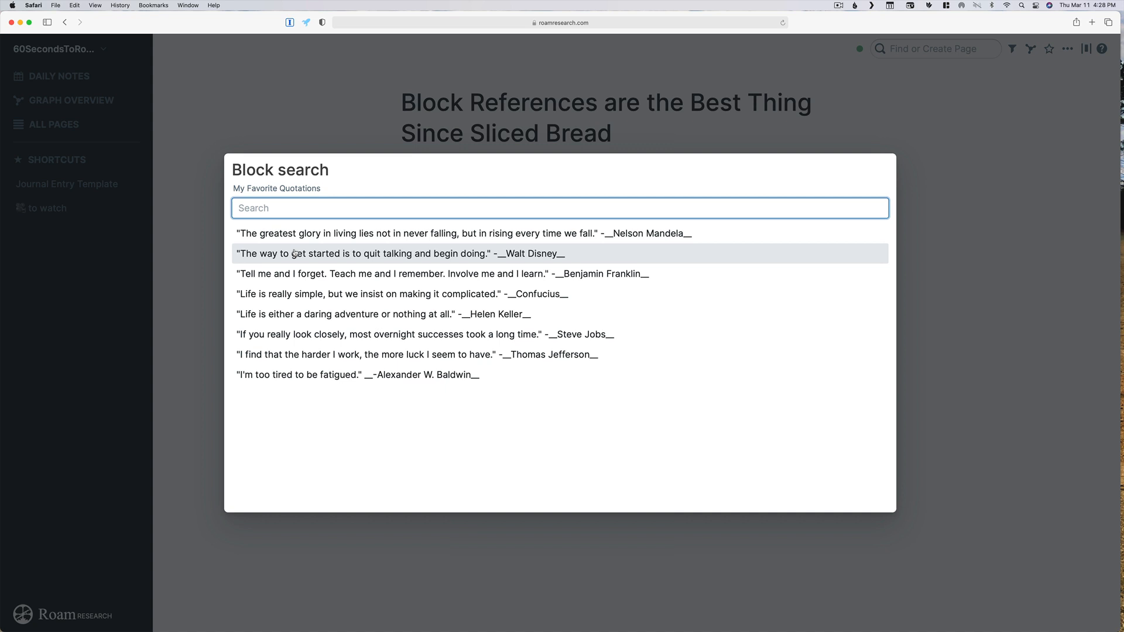
type("Fati")
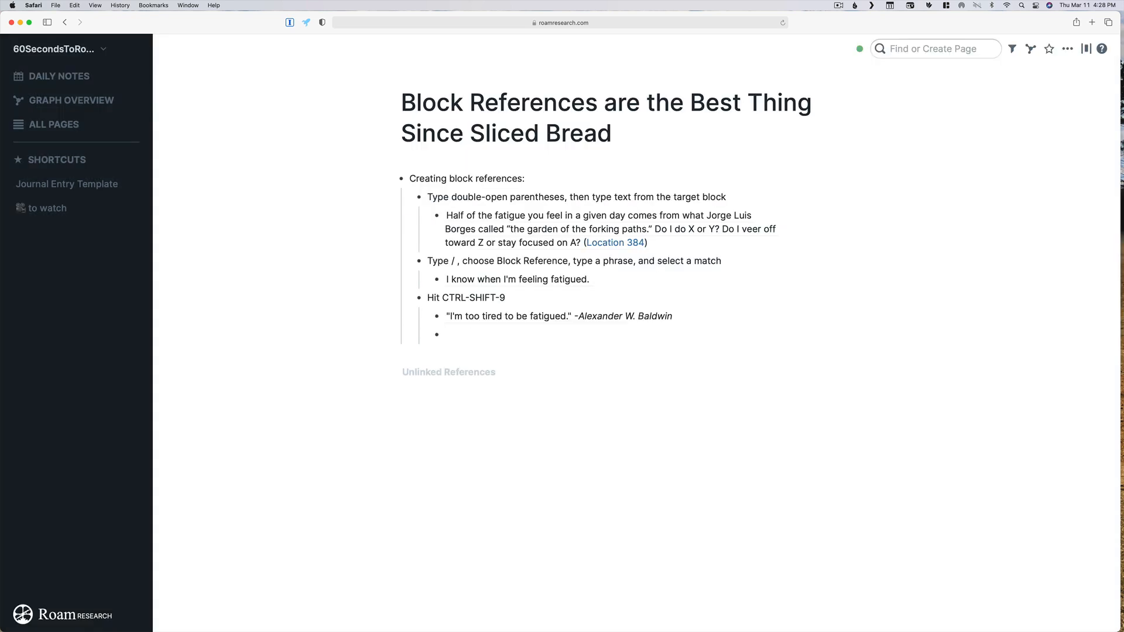
left_click(445, 334)
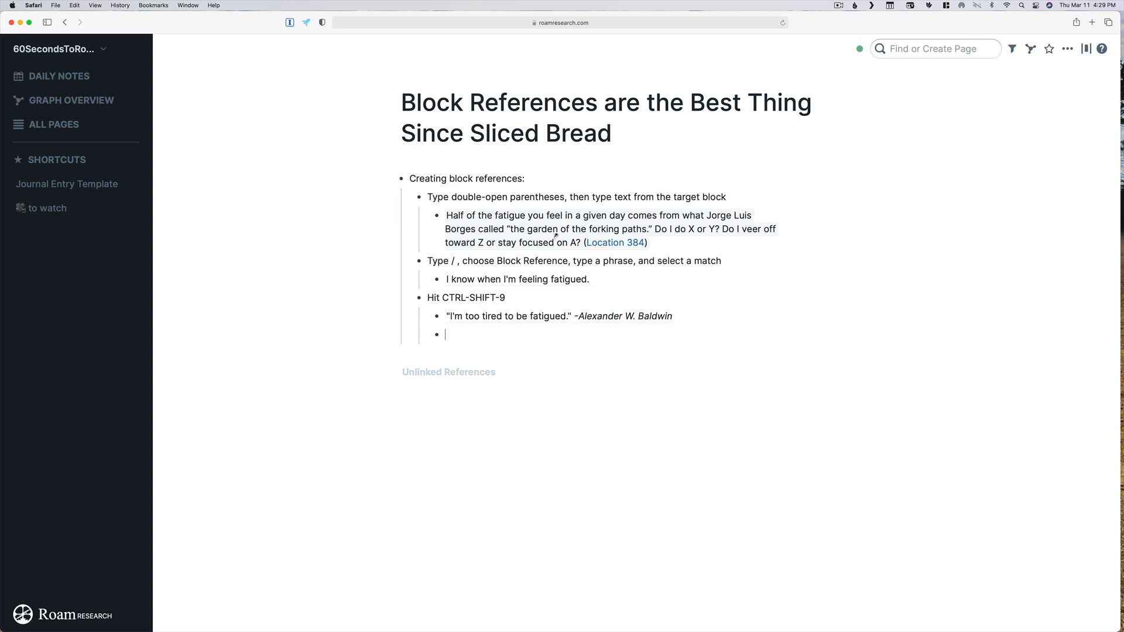